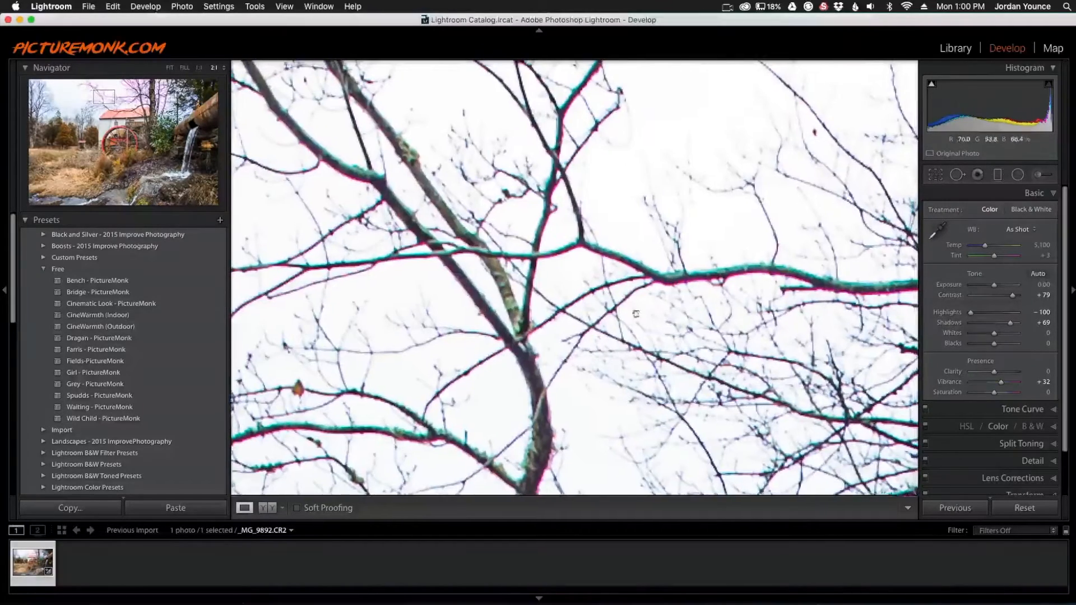
Pan across the zoomed-in branches to inspect the purple and green fringing.
drag(634, 314, 439, 136)
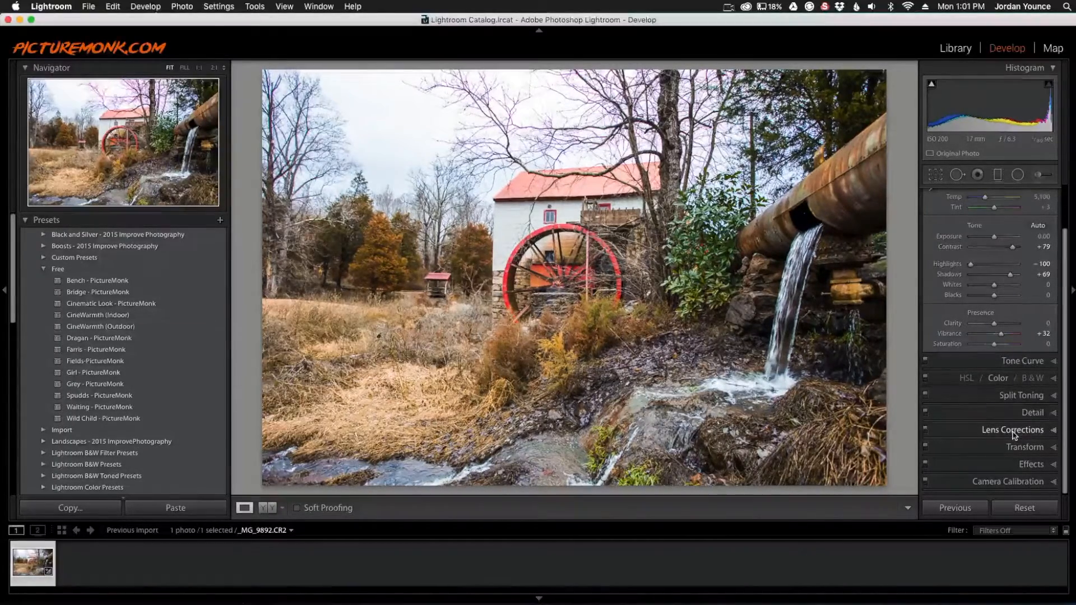
Enable Remove Chromatic Aberration and Profile Corrections in Lens Corrections, then go to Manual.
click(1011, 431)
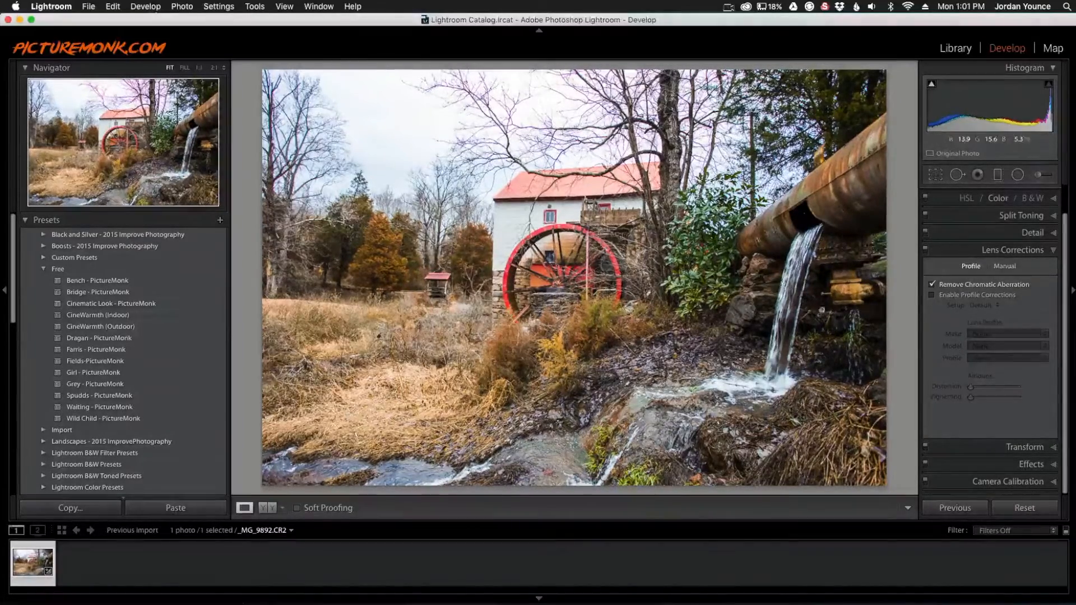
click(931, 295)
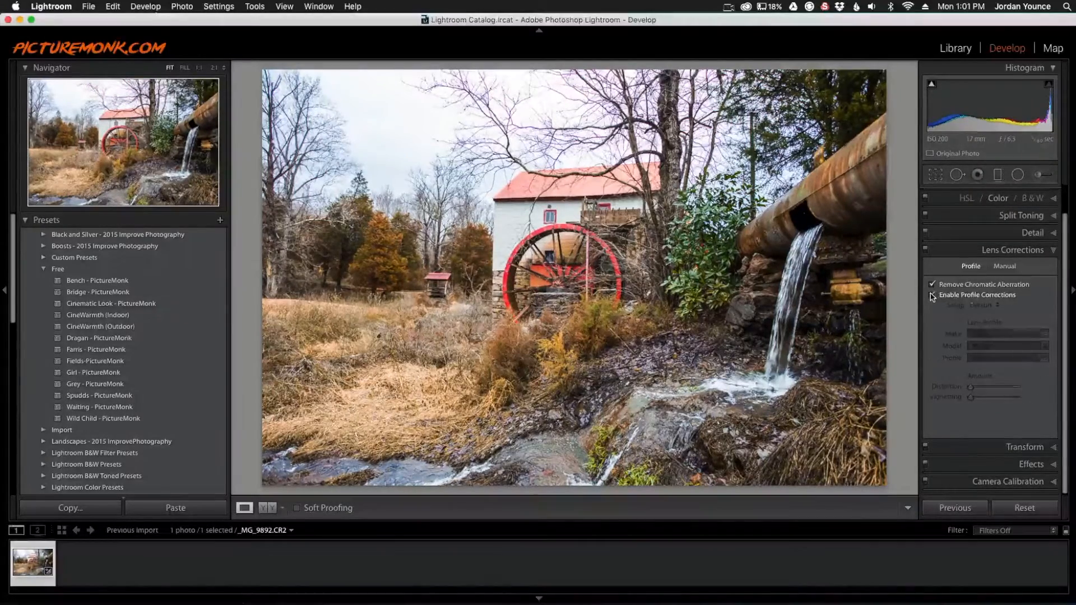
click(931, 294)
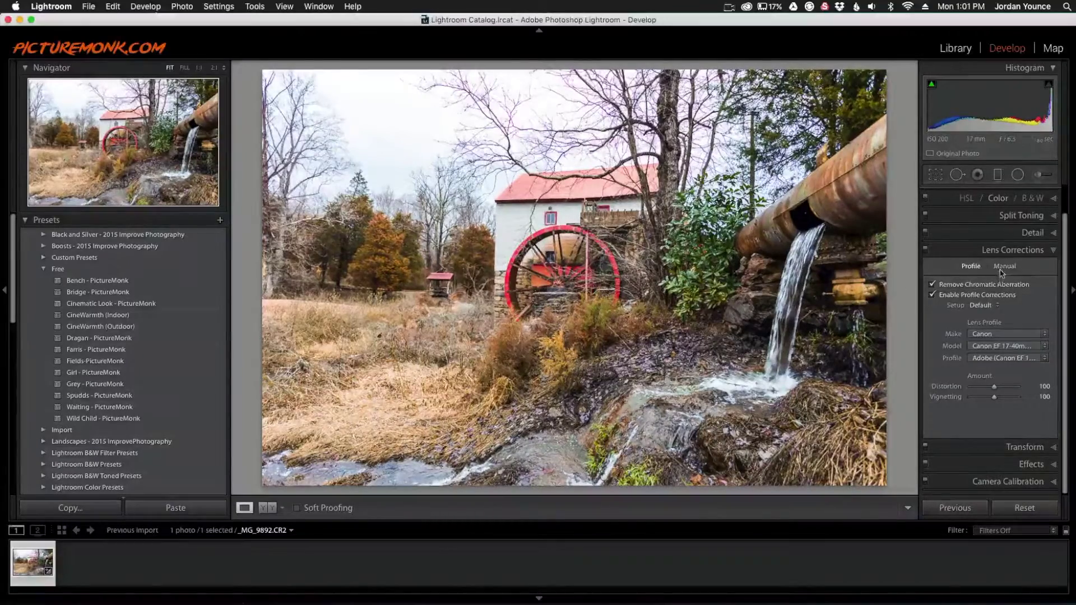
click(1004, 266)
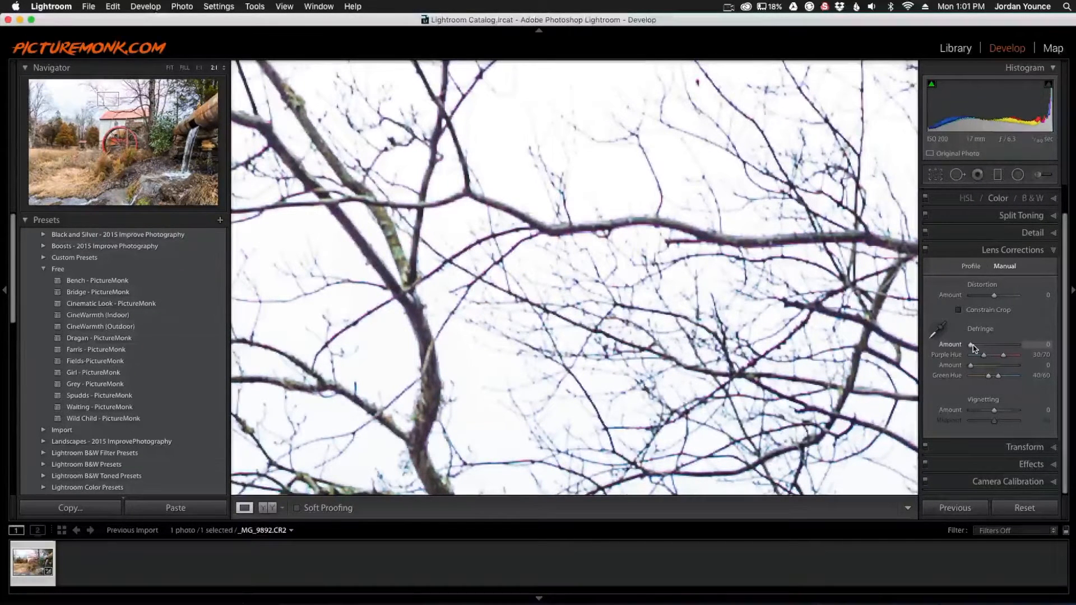
Set the manual Defringe amounts to 10 for purple and 10 for green.
drag(972, 350, 995, 350)
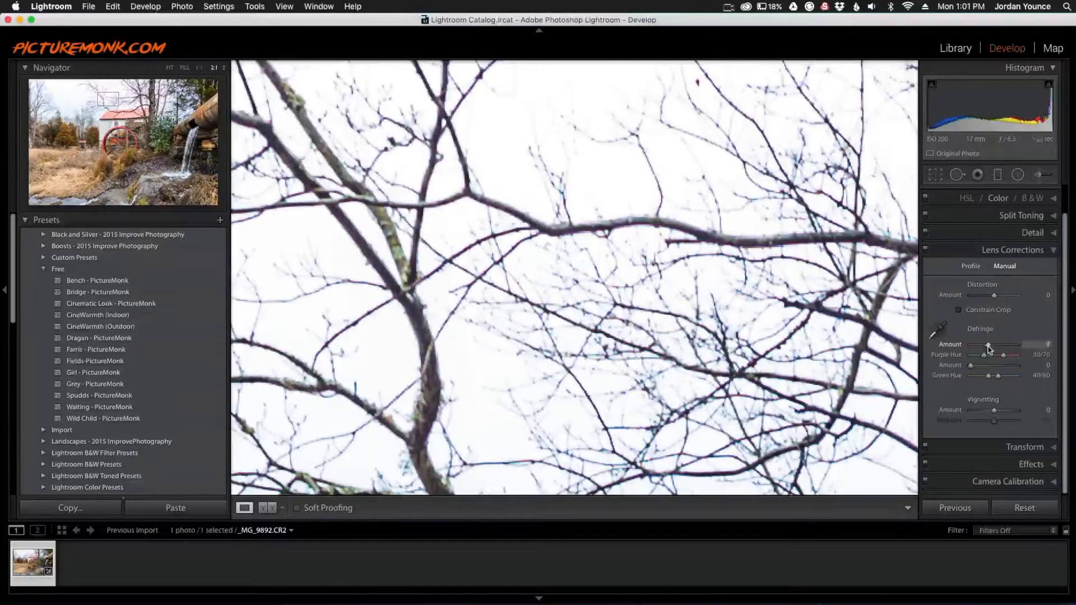
drag(988, 344, 993, 344)
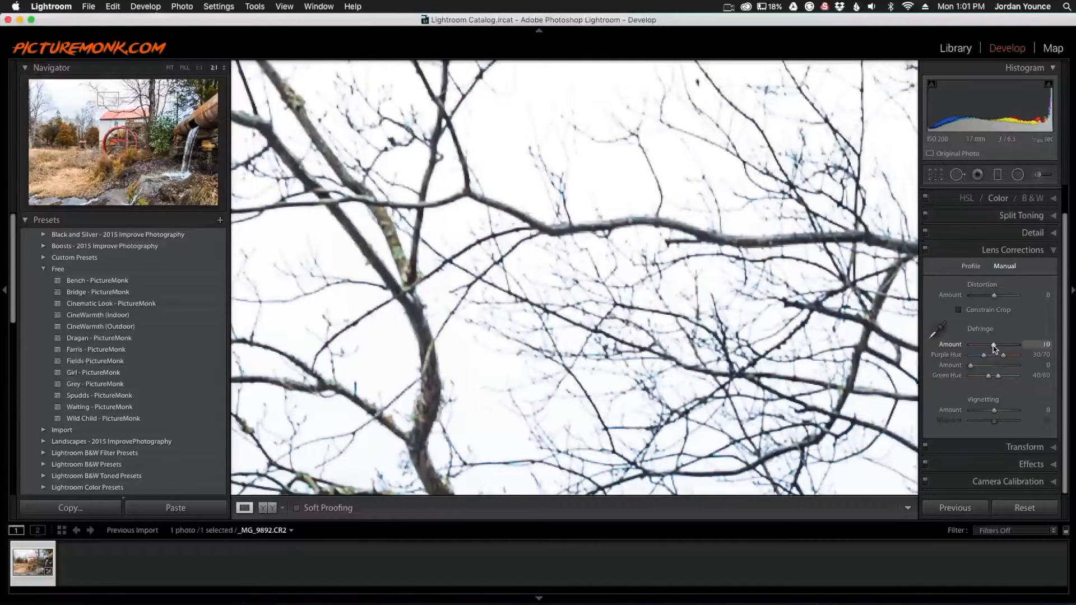
drag(993, 344, 995, 344)
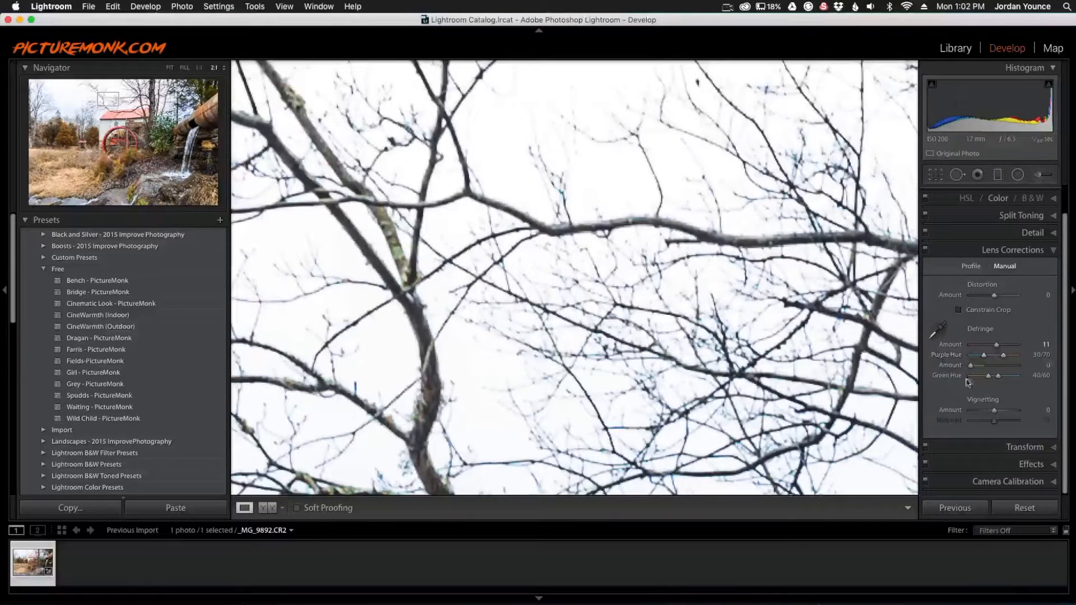
drag(993, 366, 986, 365)
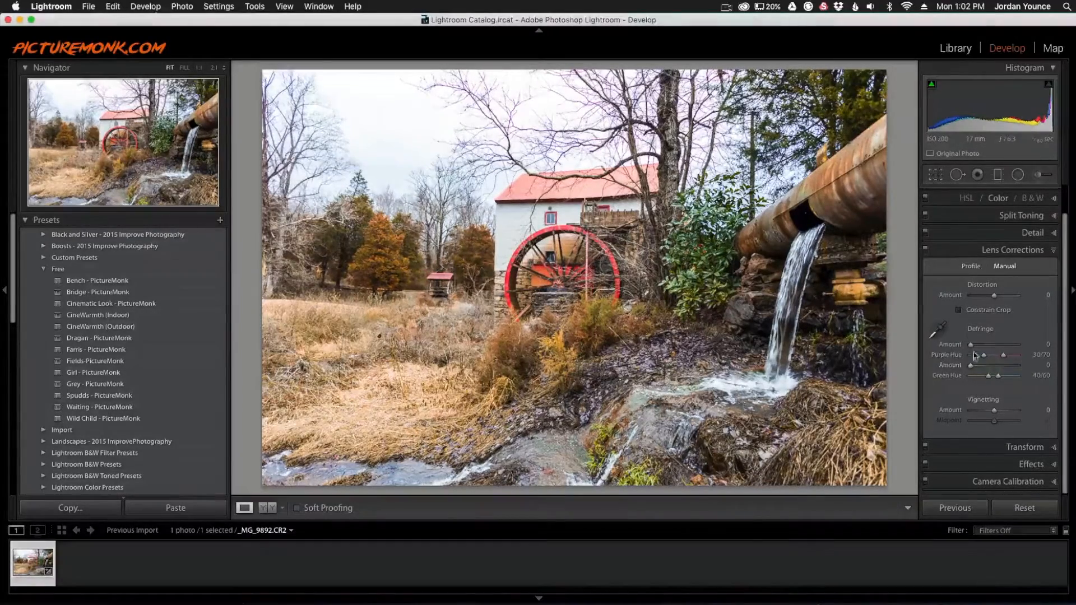
drag(969, 344, 981, 344)
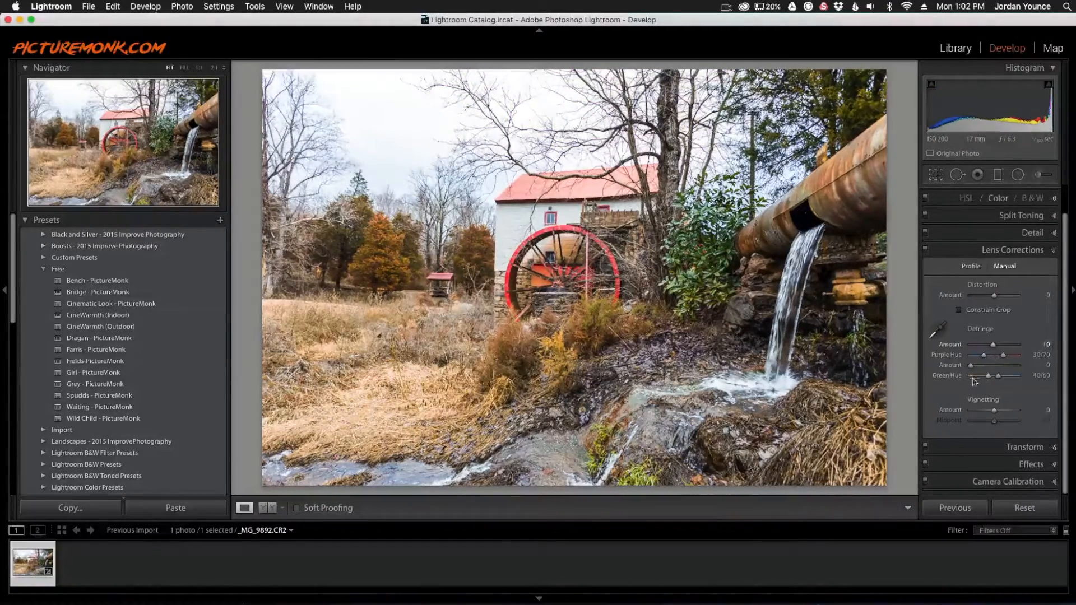
drag(988, 365, 1001, 365)
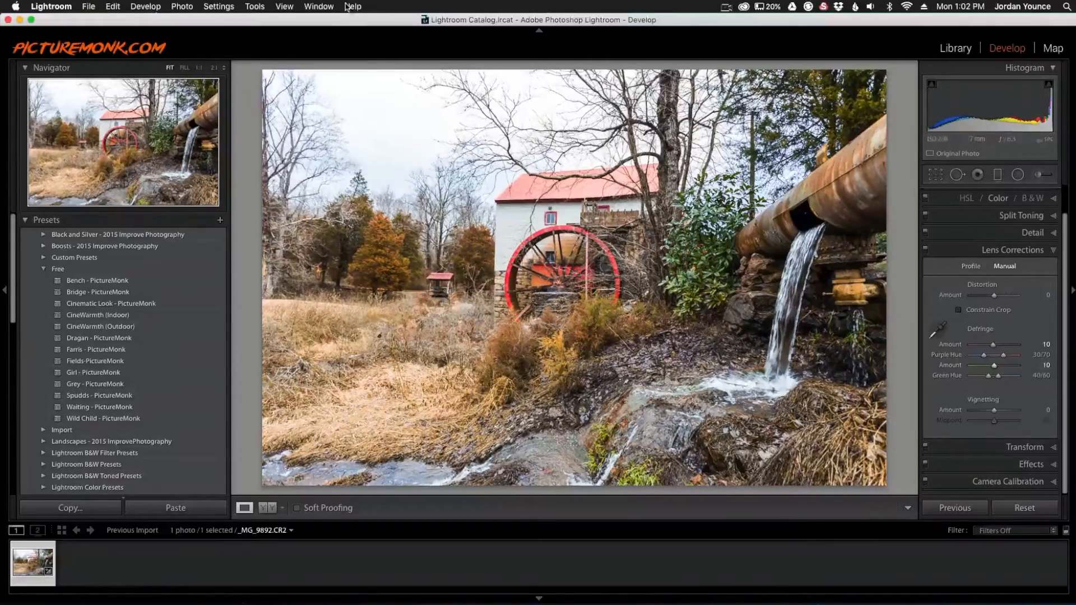
Show a Before & After comparison of the branches and set the Purple Hue range to 26/70.
click(267, 507)
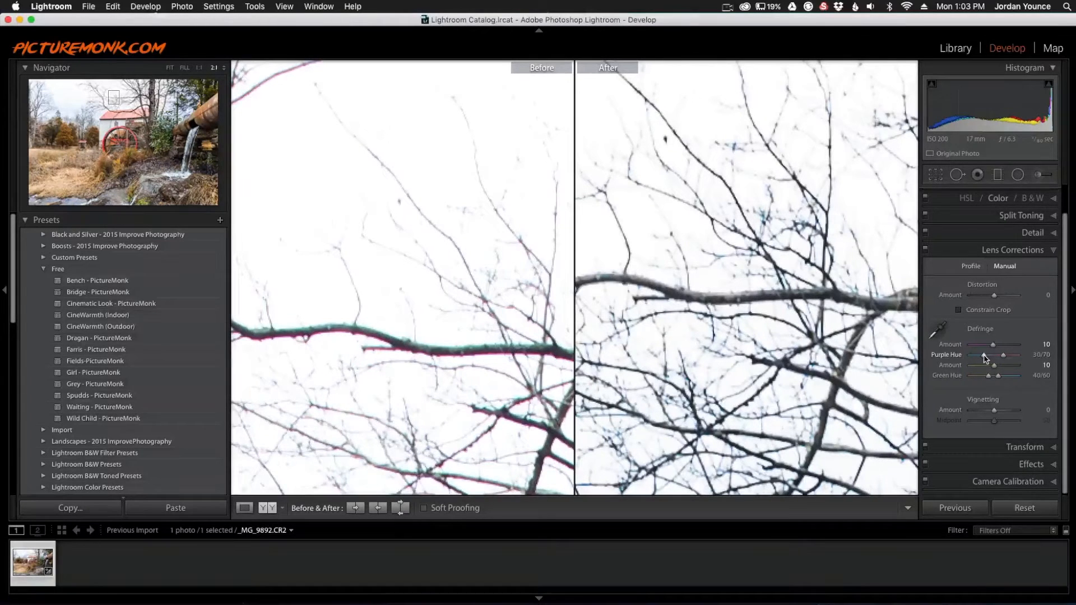
drag(986, 355, 967, 355)
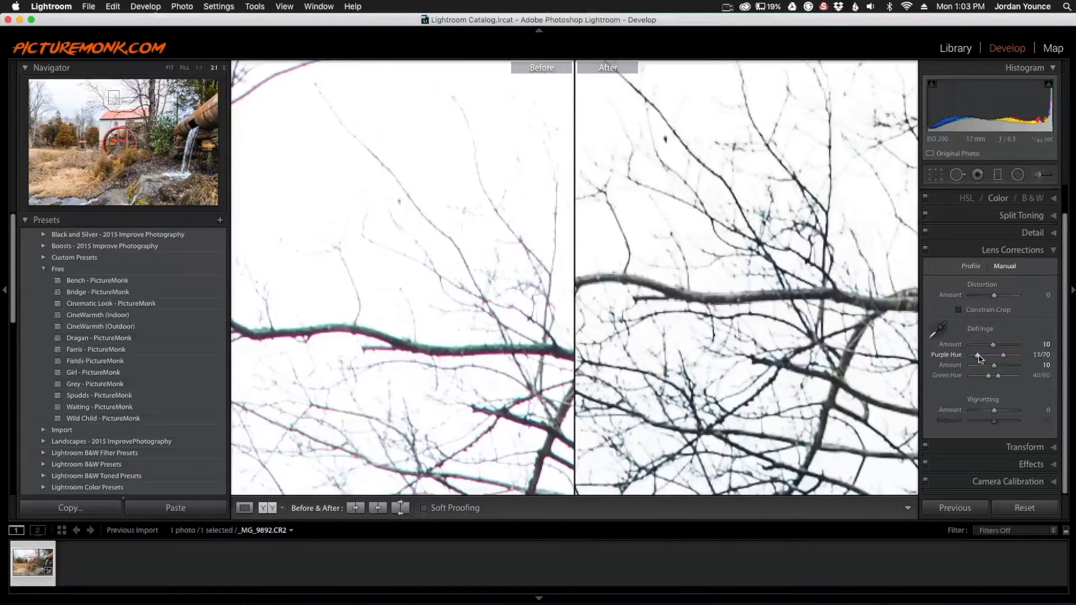
drag(981, 355, 992, 355)
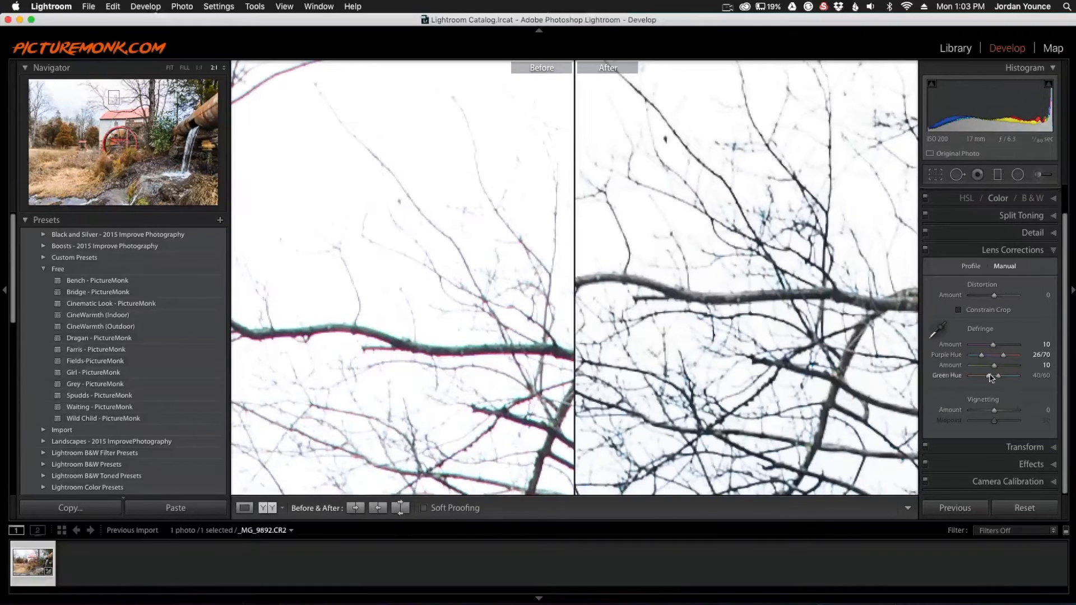